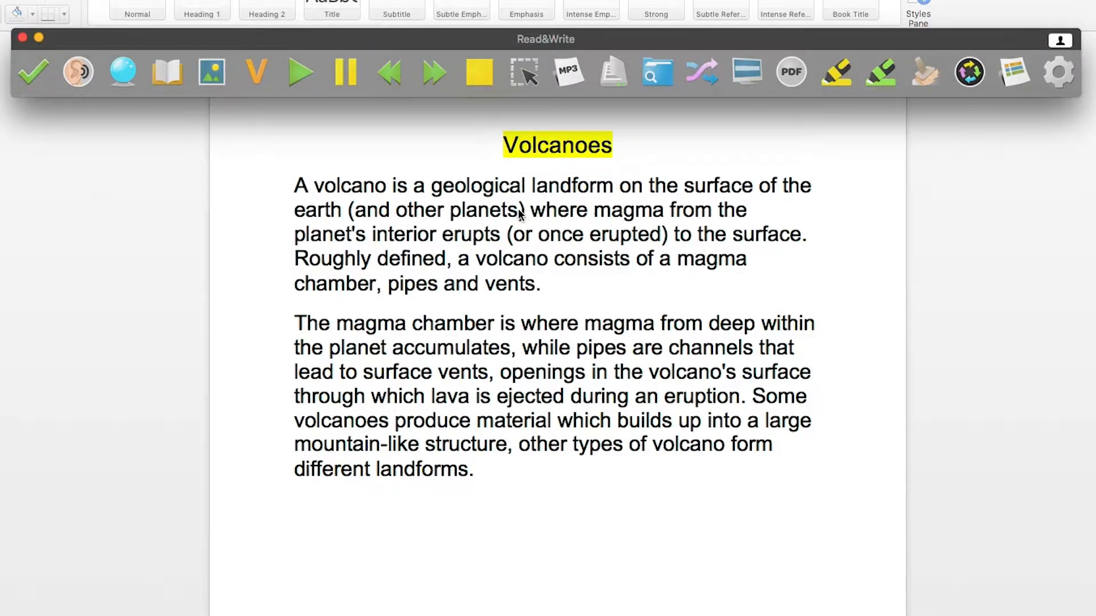
Step: Highlight 'planets' and 'lava' in yellow in the volcano text
{"action": "double_click", "coordinate": [484, 209]}
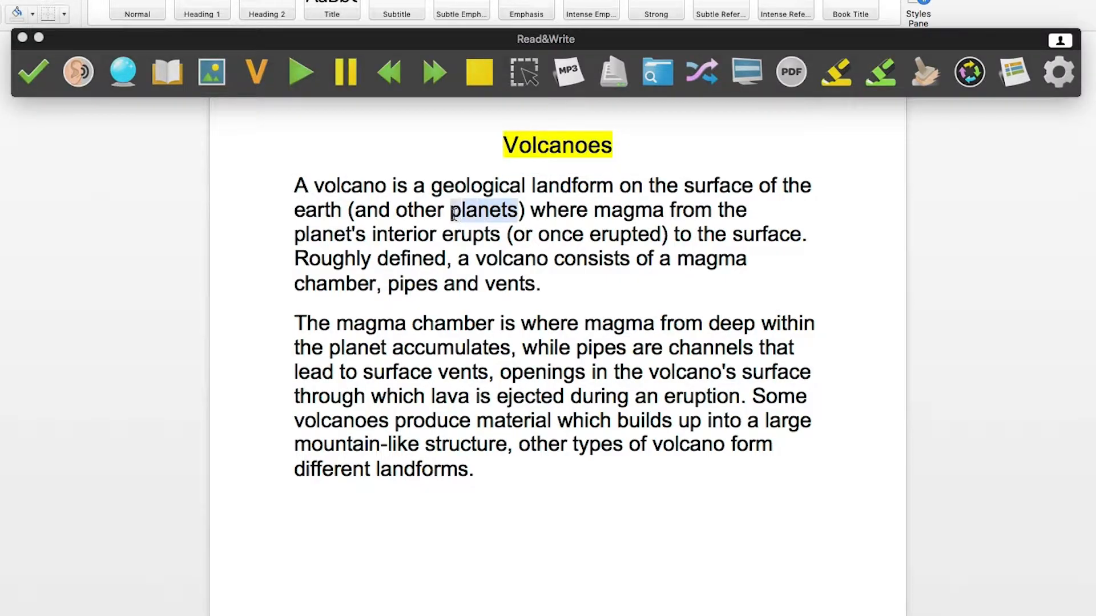
{"action": "left_click", "coordinate": [835, 70]}
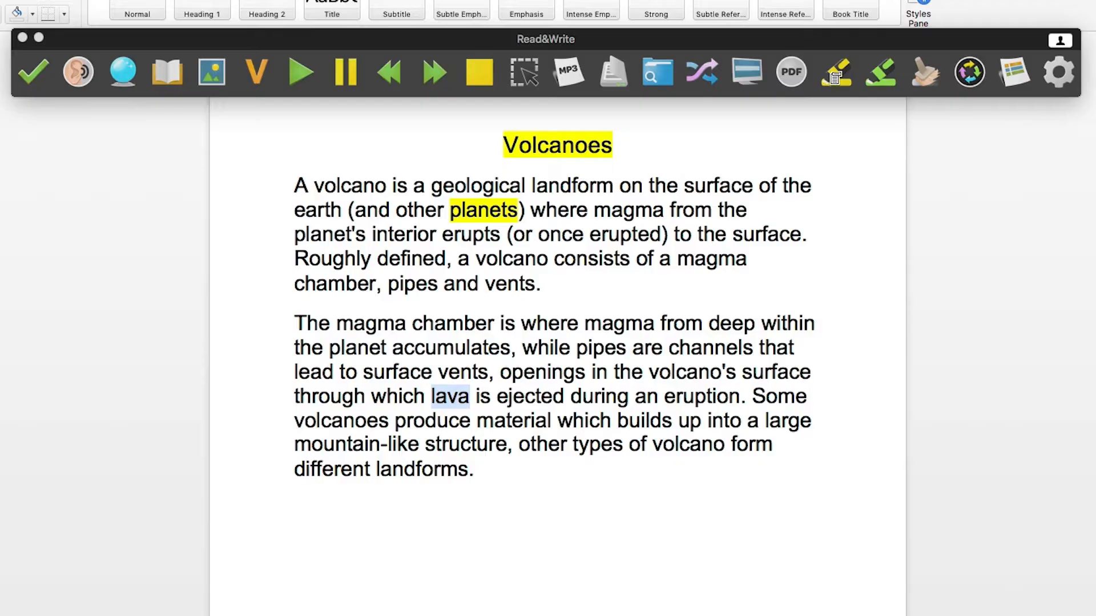
{"action": "left_click", "coordinate": [835, 72]}
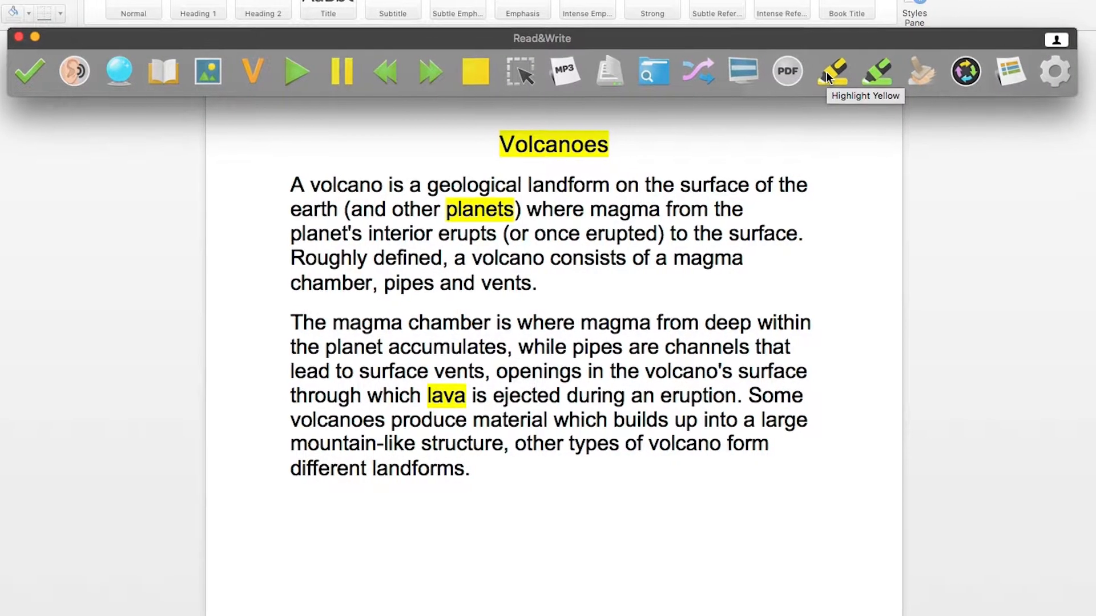
Step: Start a vocabulary list from the highlighted words and add 'mantle' to it
{"action": "left_click", "coordinate": [1007, 71]}
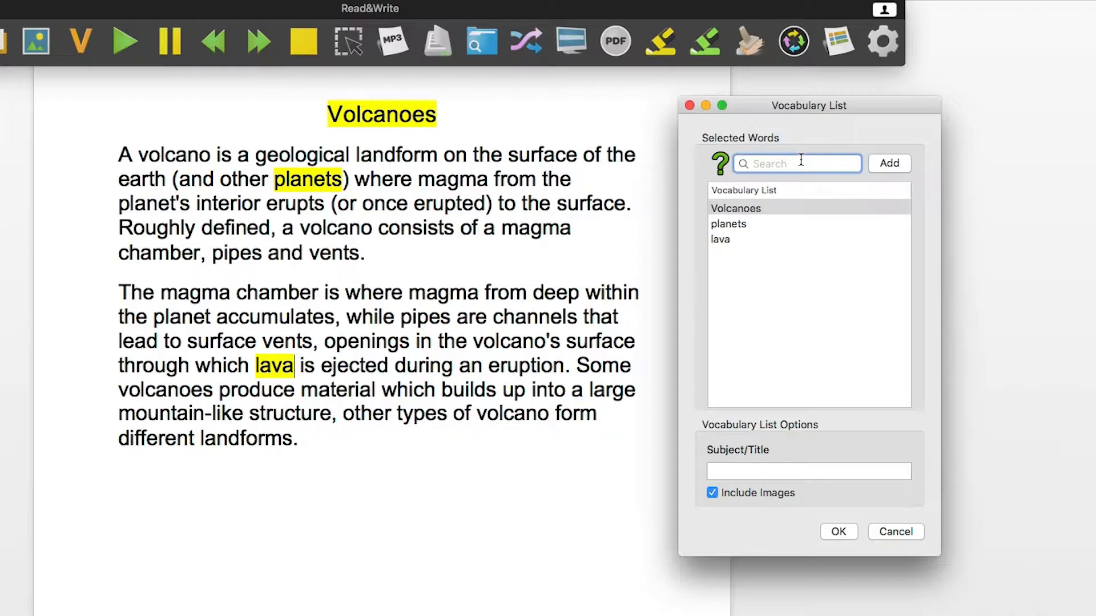
{"action": "type", "text": "mantle"}
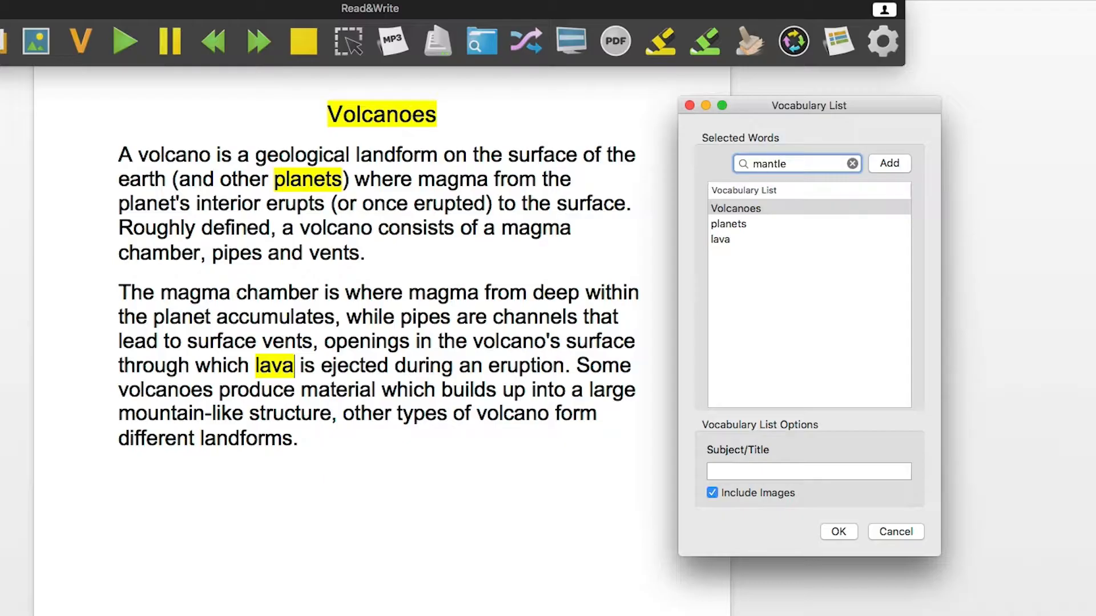
{"action": "left_click", "coordinate": [890, 164]}
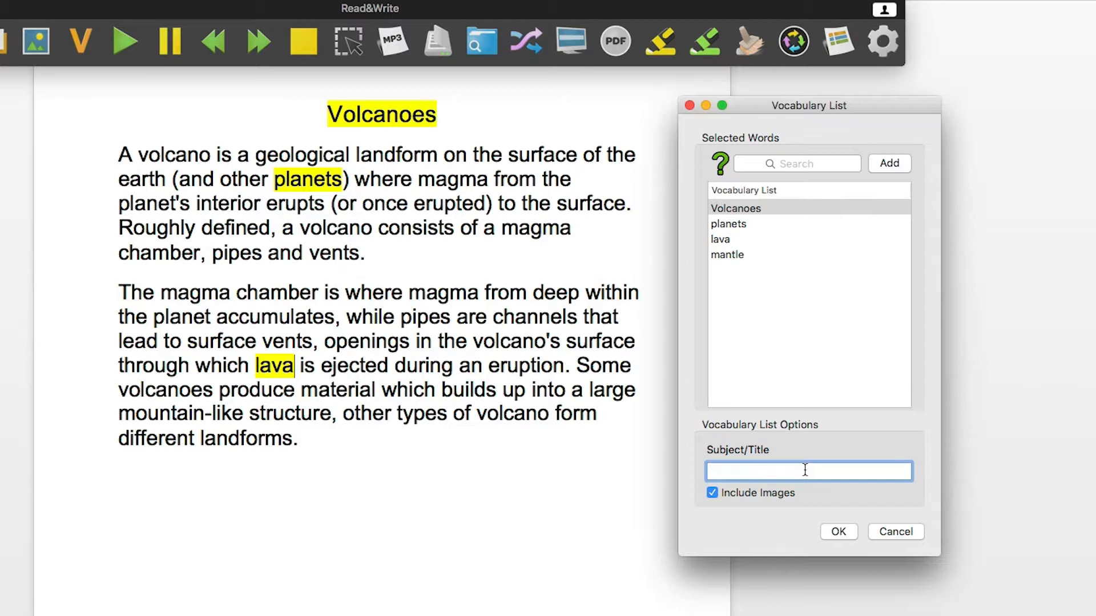
Step: Title the vocabulary list 'Volcano' and generate the vocabulary document
{"action": "type", "text": "Volcano"}
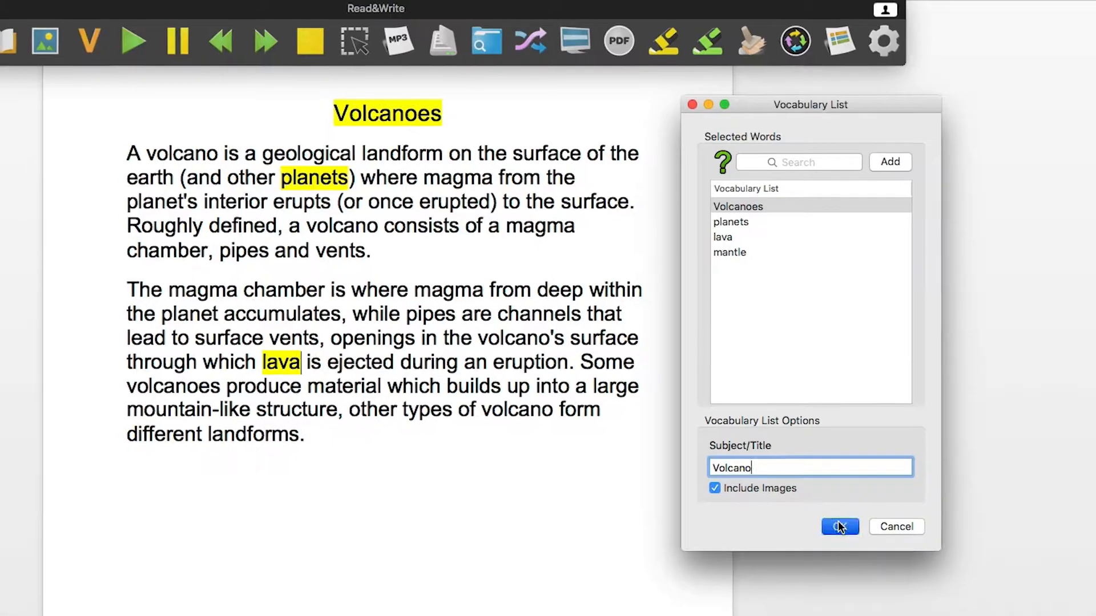
{"action": "left_click", "coordinate": [840, 527]}
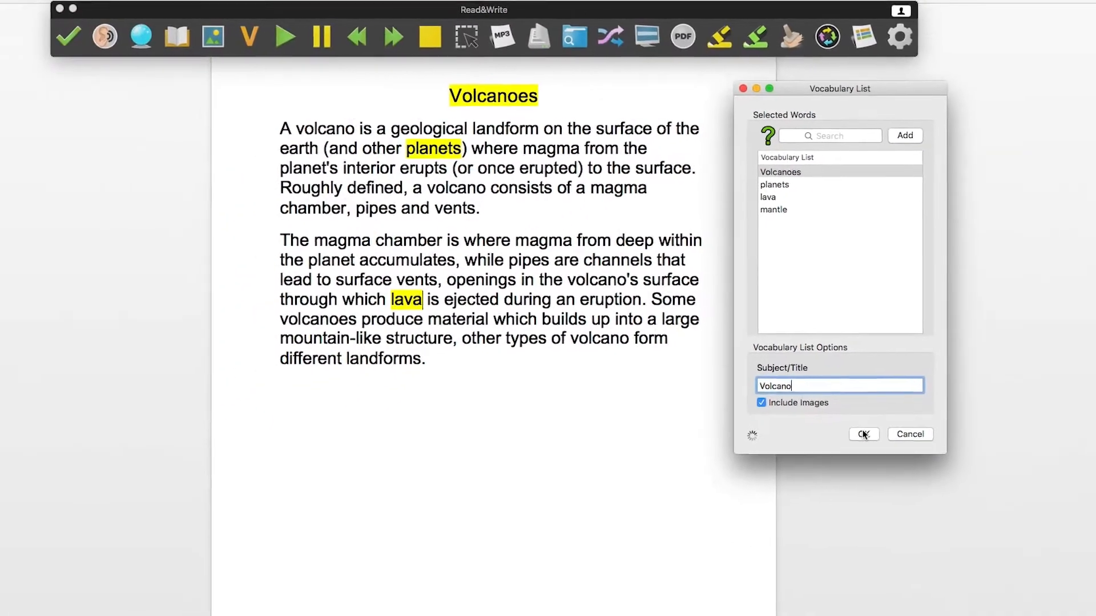
{"action": "left_click", "coordinate": [865, 434]}
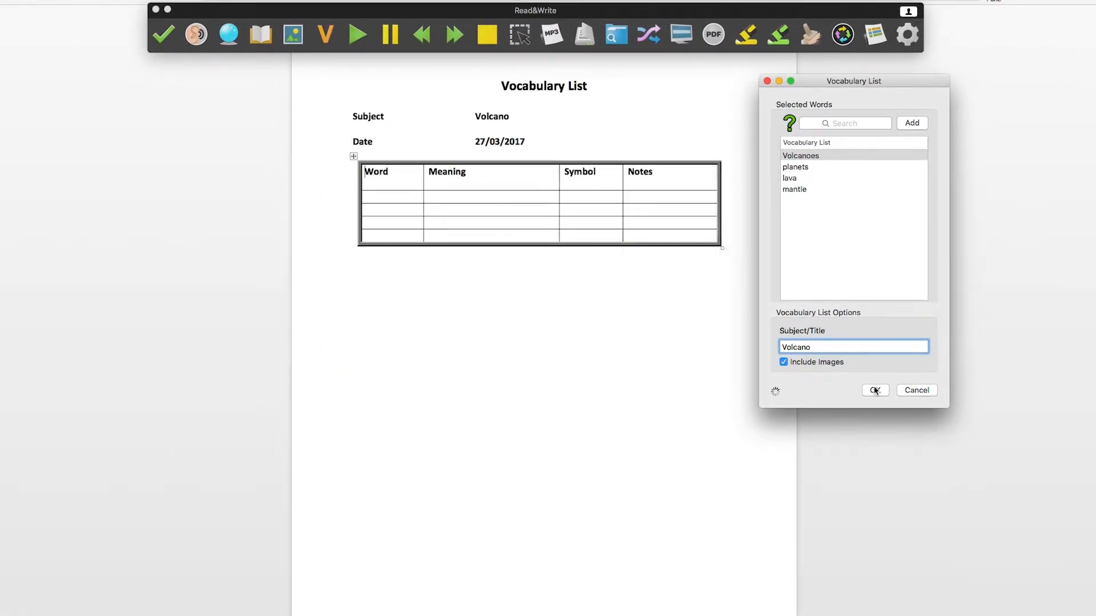
Step: Place the cursor in the Notes cell of the Volcanoes row
{"action": "left_click", "coordinate": [873, 390]}
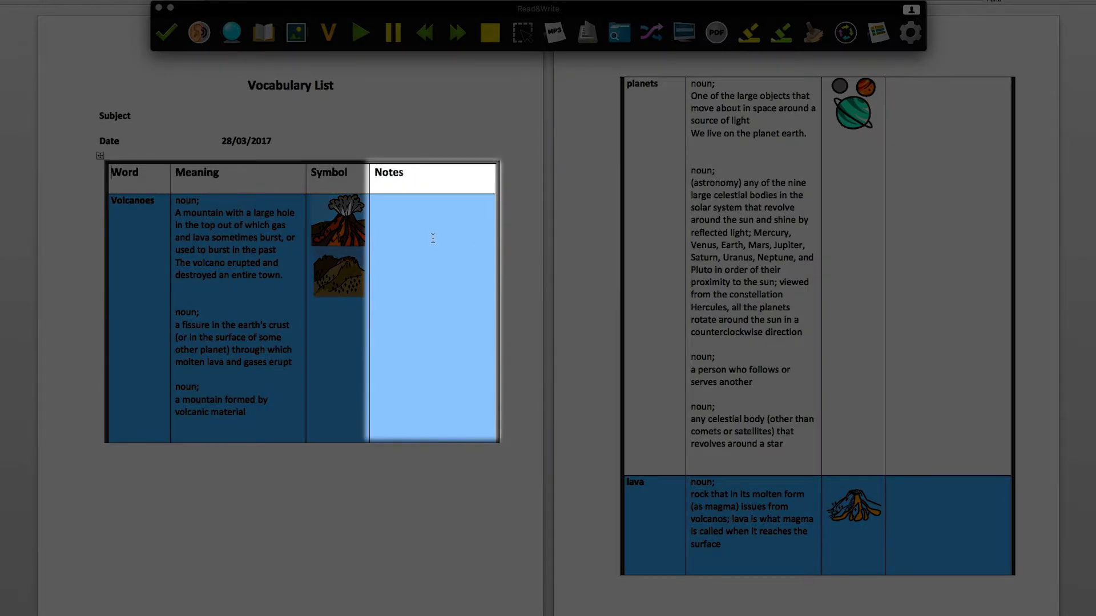
Step: Type 'Tend to occur where tectonic plates meet.' into the Volcanoes Notes cell
{"action": "type", "text": "Tend t"}
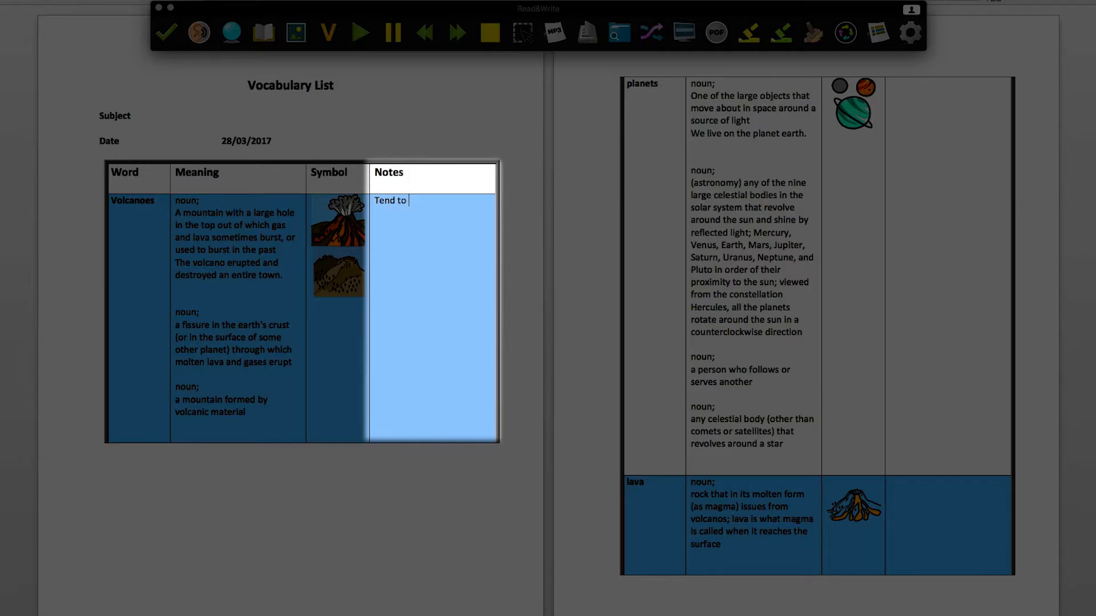
{"action": "type", "text": "occ"}
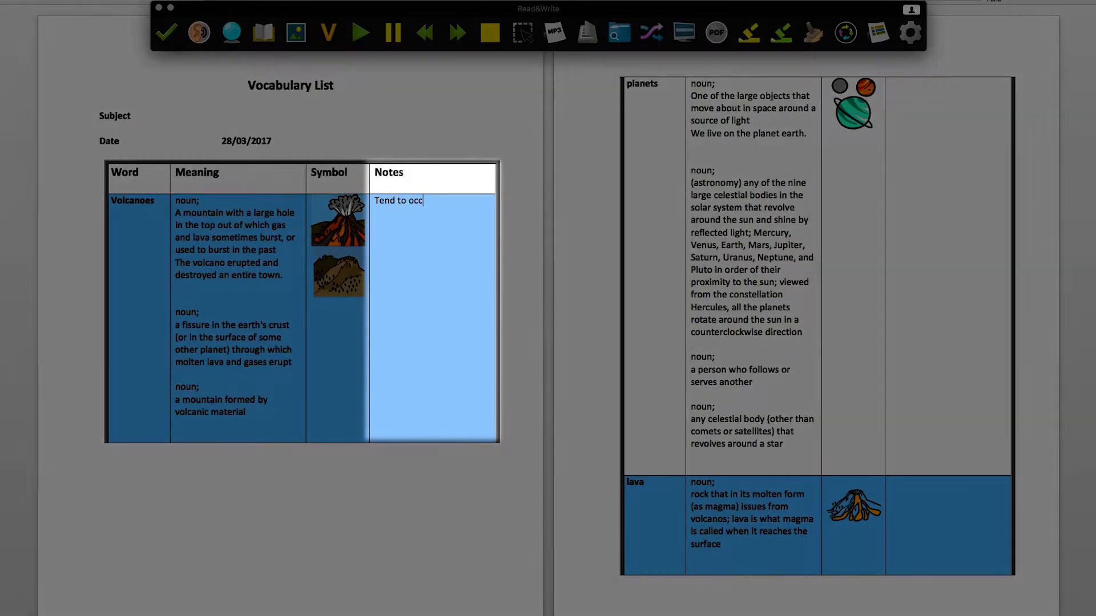
{"action": "type", "text": "ur"}
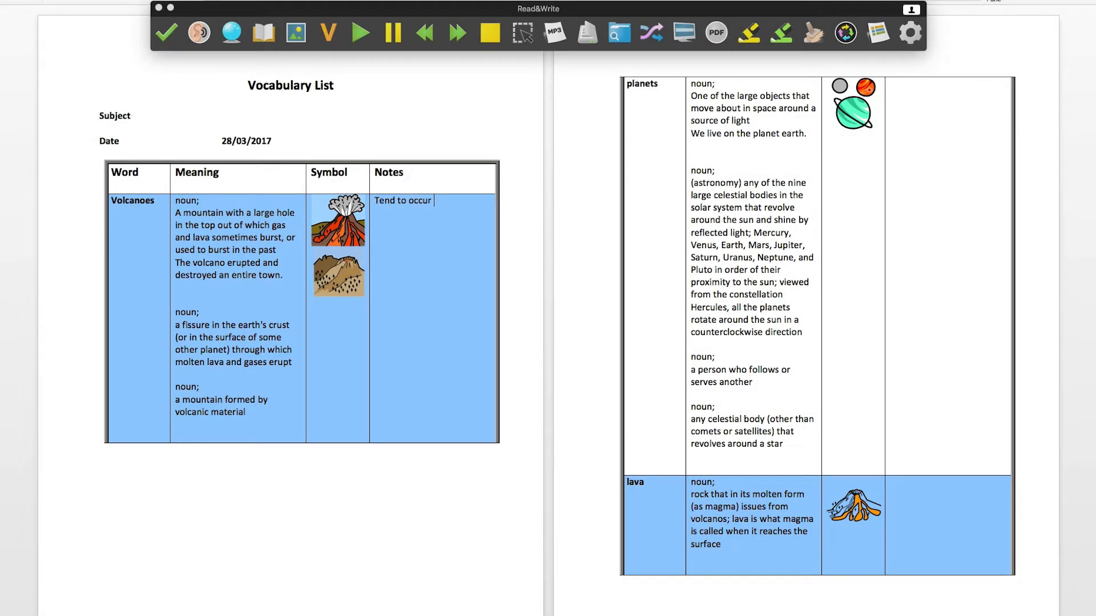
{"action": "type", "text": "where"}
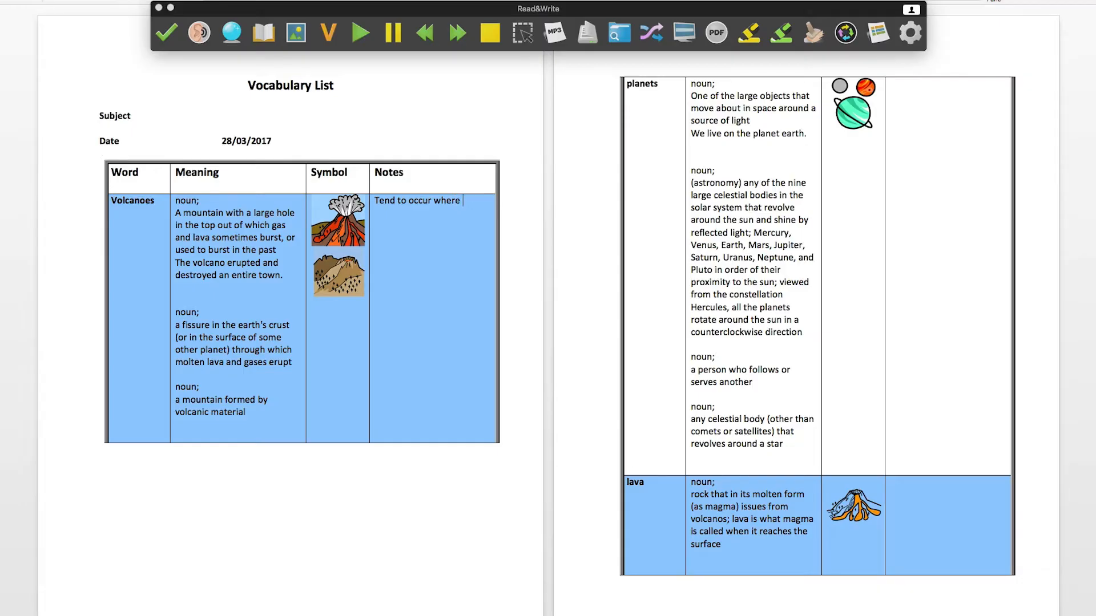
{"action": "type", "text": "tectonic"}
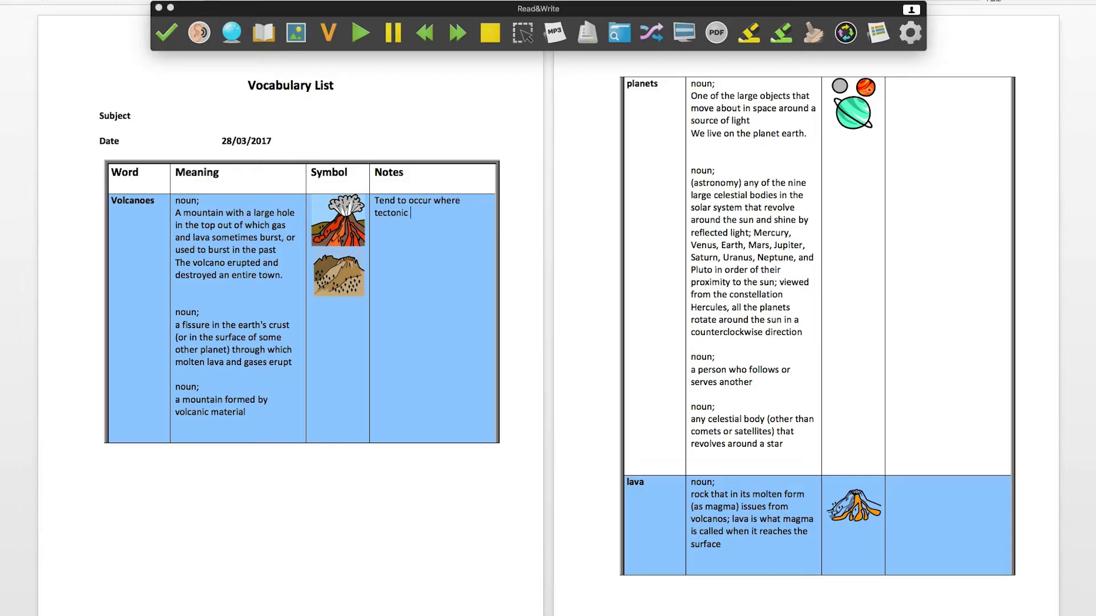
{"action": "type", "text": "plates mee"}
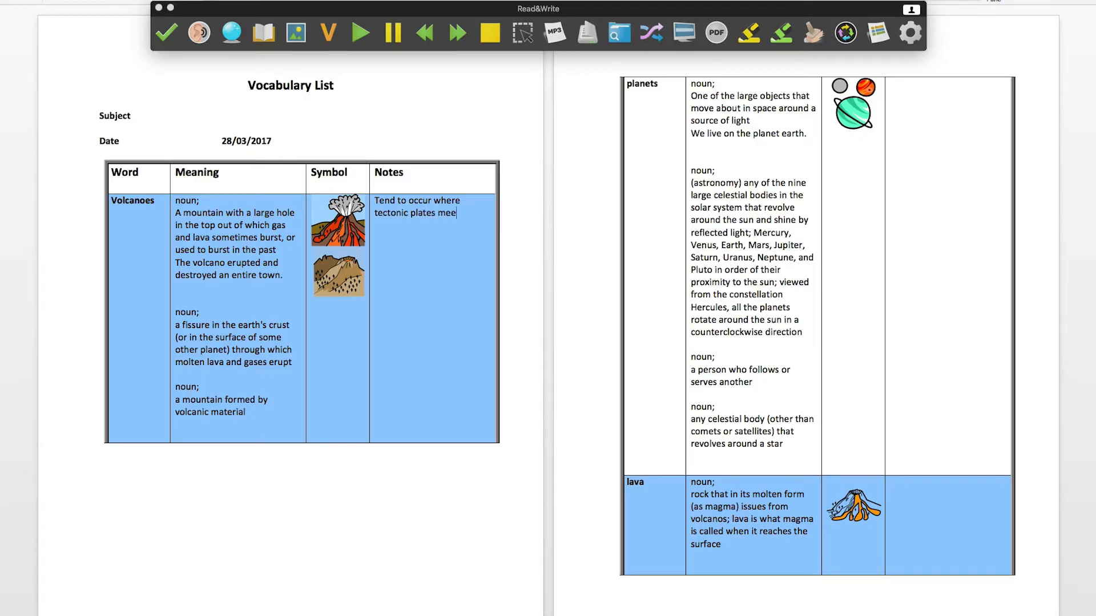
{"action": "type", "text": "t."}
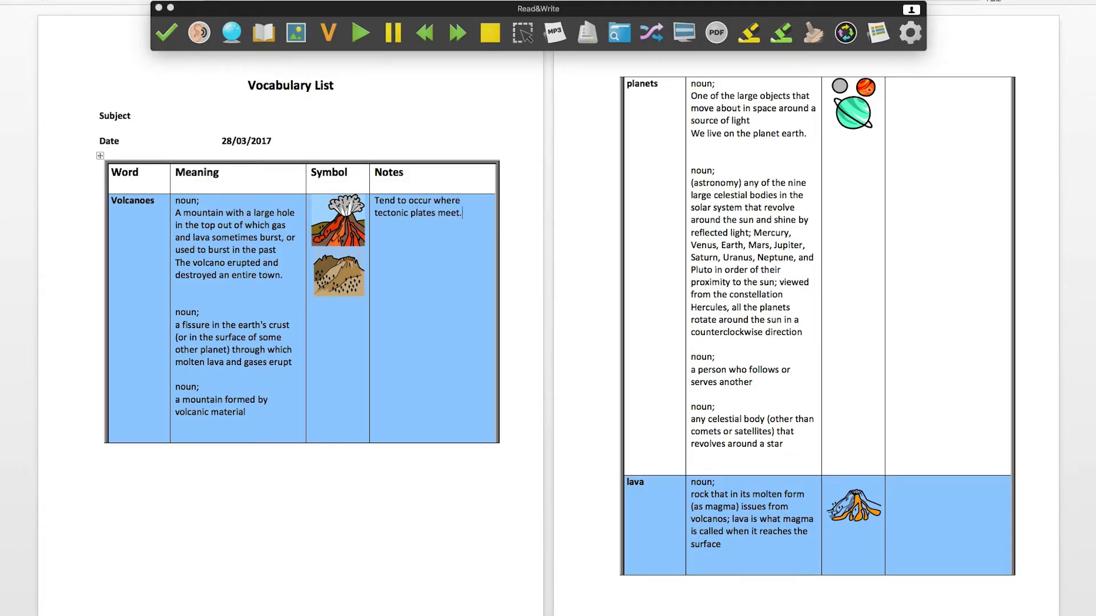